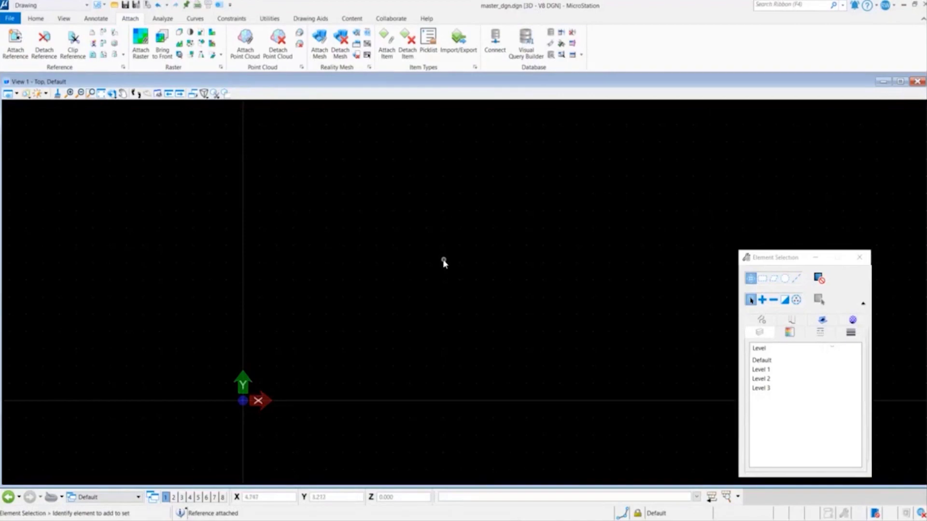
# Check the Working Units page of Design File Settings: master unit inches, sub unit mils
pyautogui.click(10, 19)
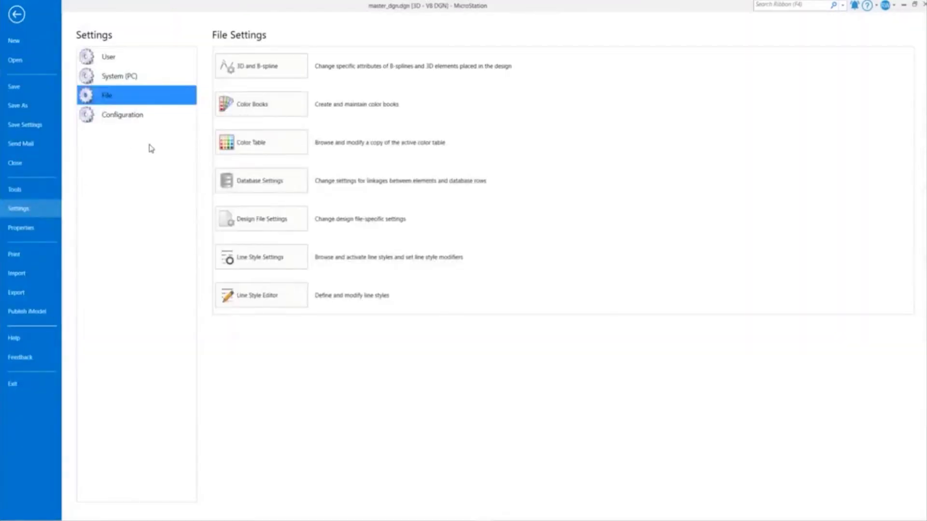
pyautogui.moveTo(154, 138)
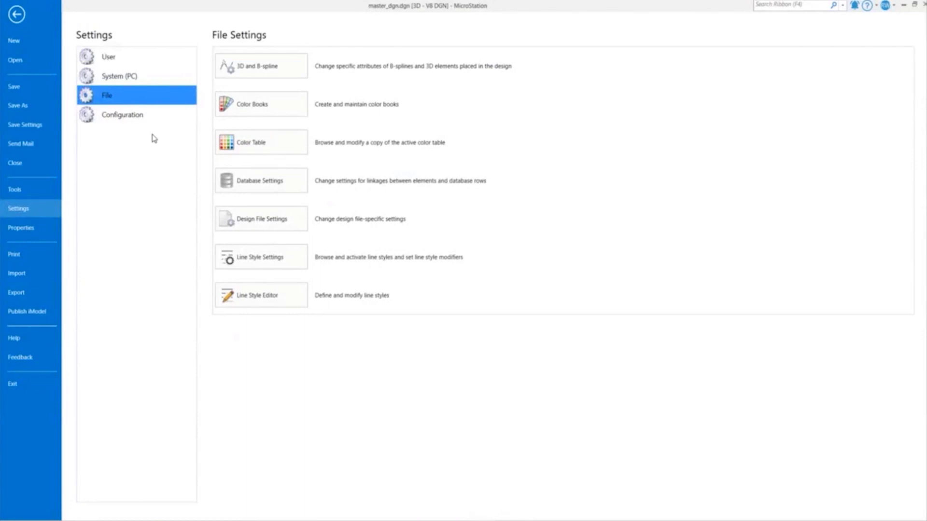
pyautogui.click(260, 218)
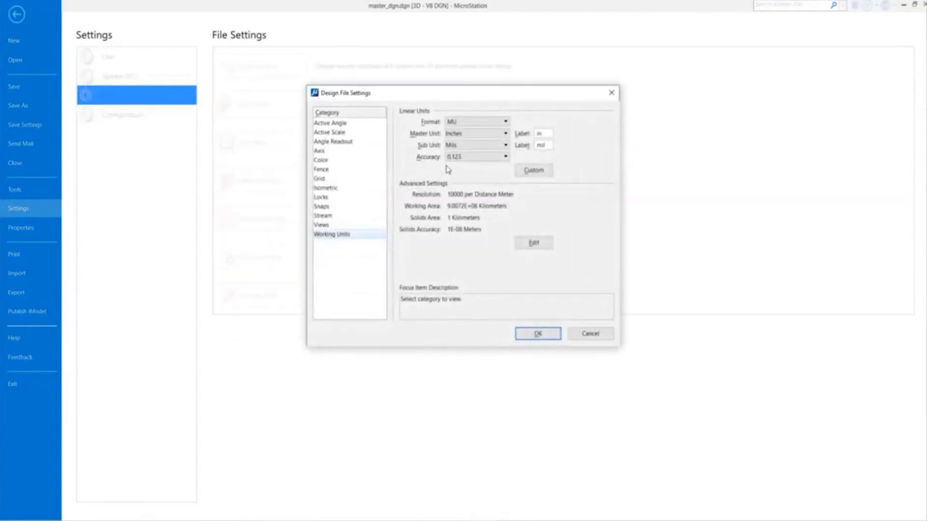
pyautogui.click(473, 133)
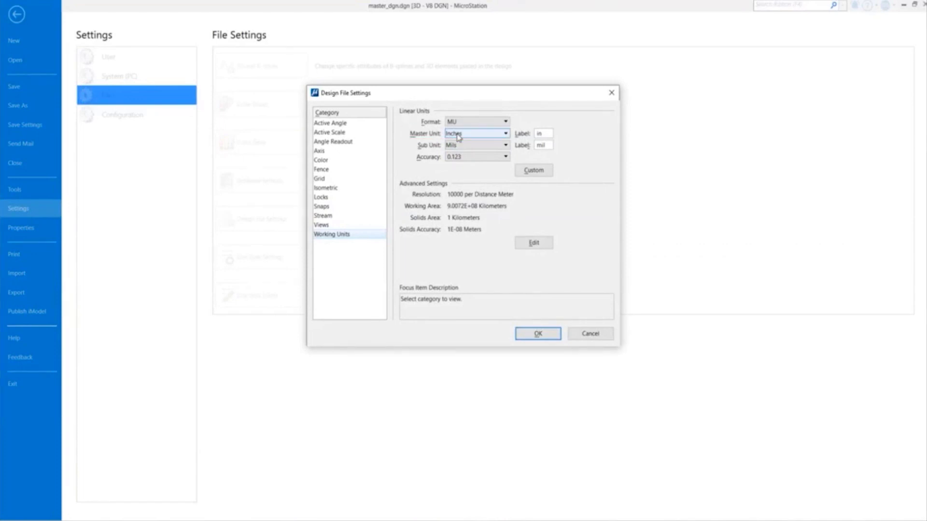
pyautogui.click(537, 333)
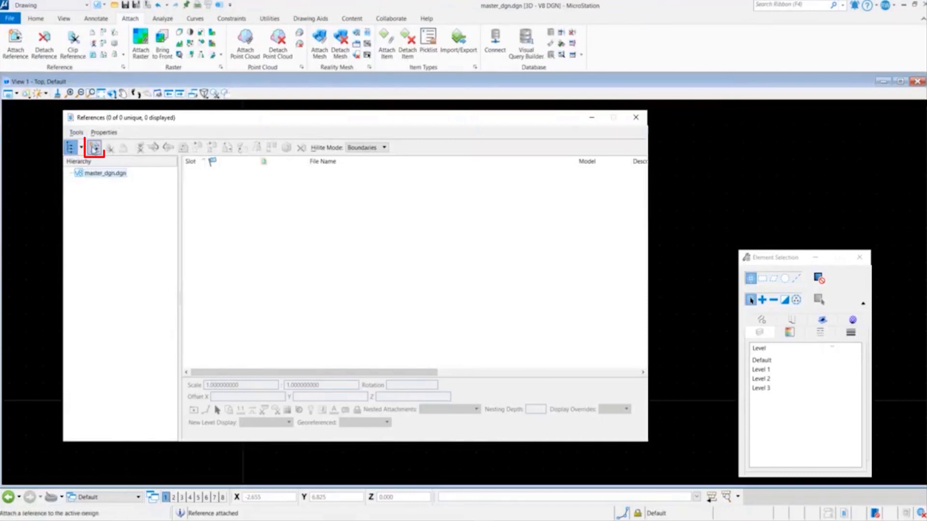
# Select Drawing1.dwg to attach and confirm its DWG architectural units as inches
pyautogui.click(93, 147)
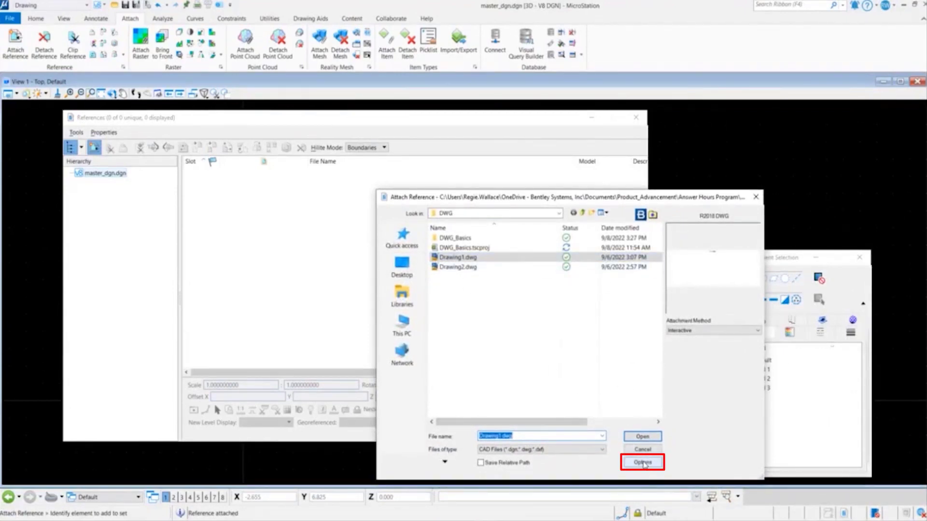
pyautogui.click(642, 462)
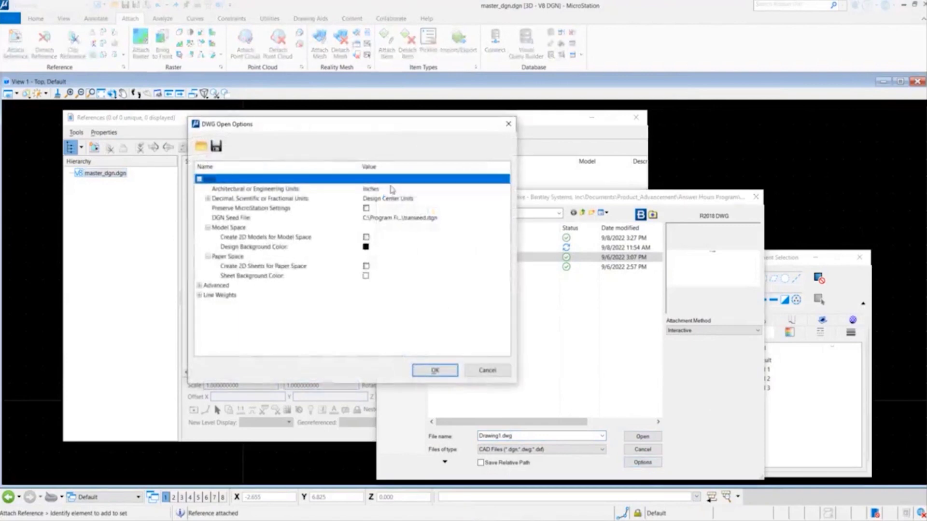
pyautogui.moveTo(375, 192)
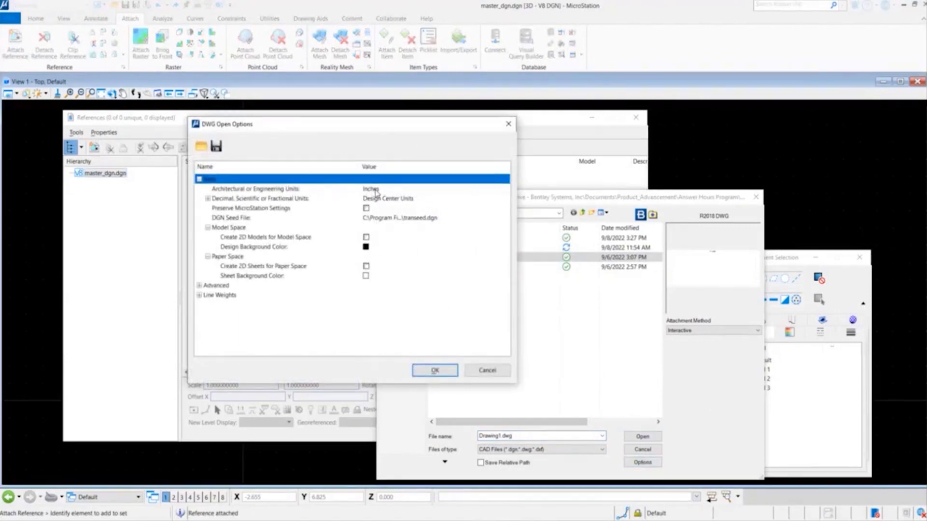
pyautogui.moveTo(381, 196)
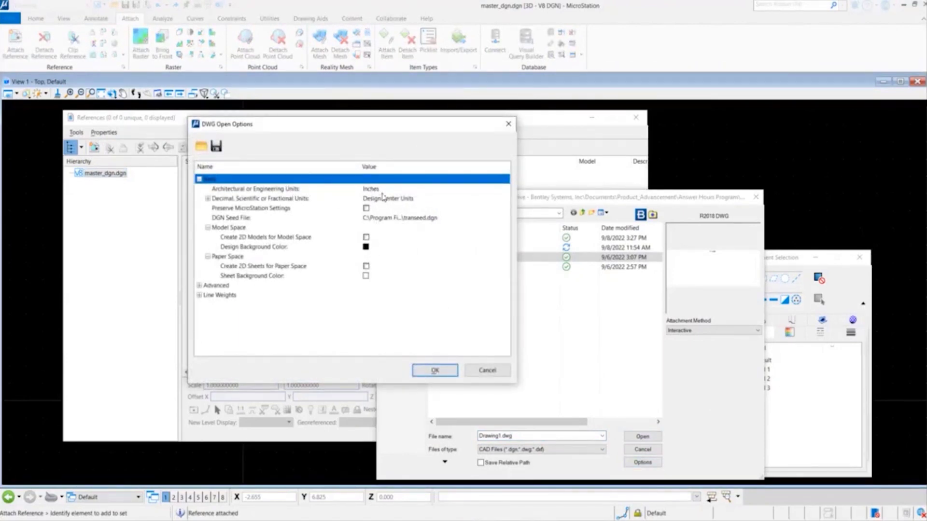
pyautogui.moveTo(401, 207)
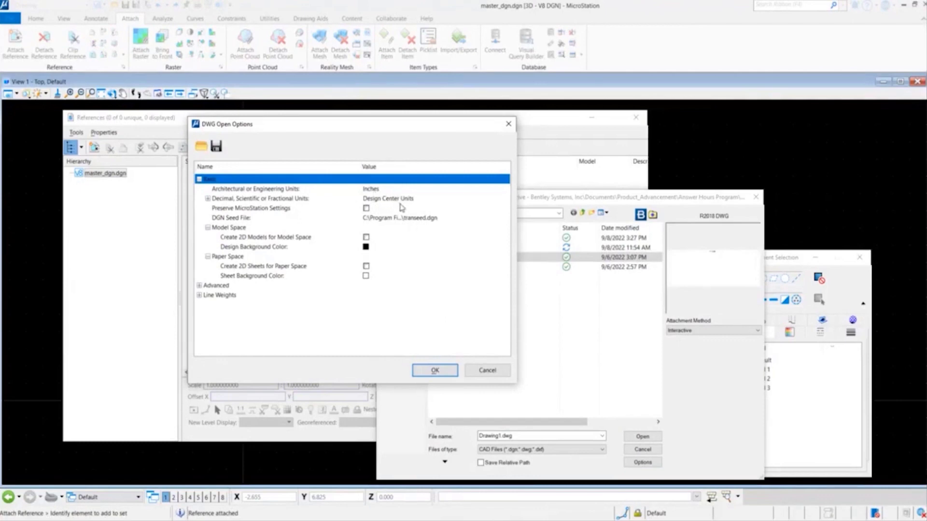
pyautogui.moveTo(427, 220)
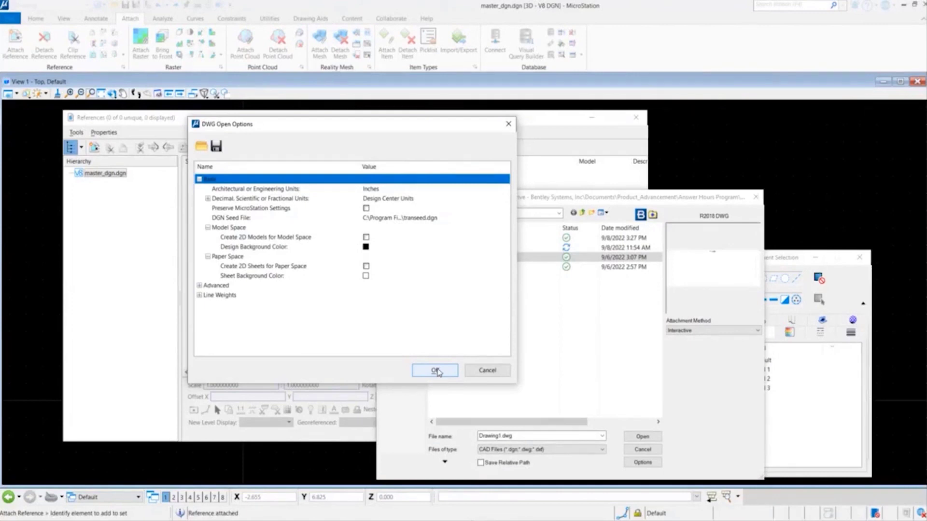
pyautogui.click(434, 369)
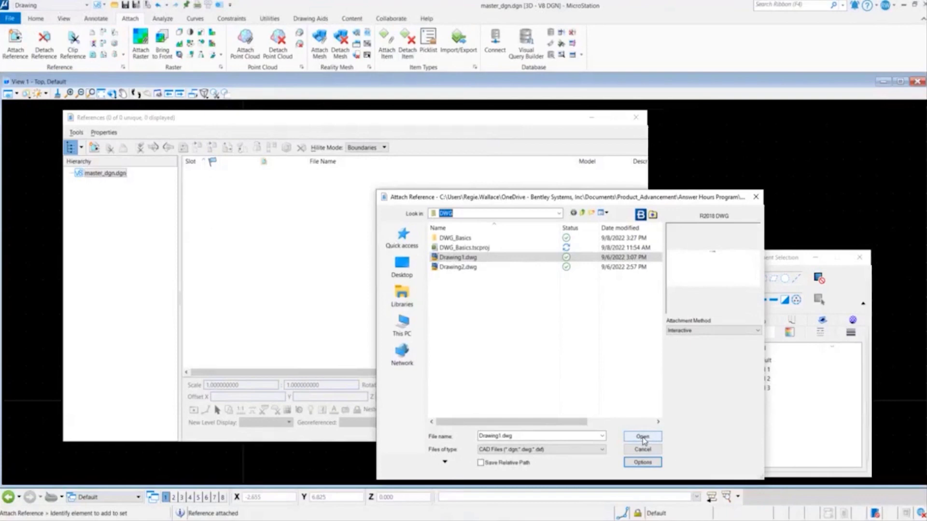
# Attach Drawing1.dwg with Coincident orientation so its 12.0000 dimension appears
pyautogui.click(641, 436)
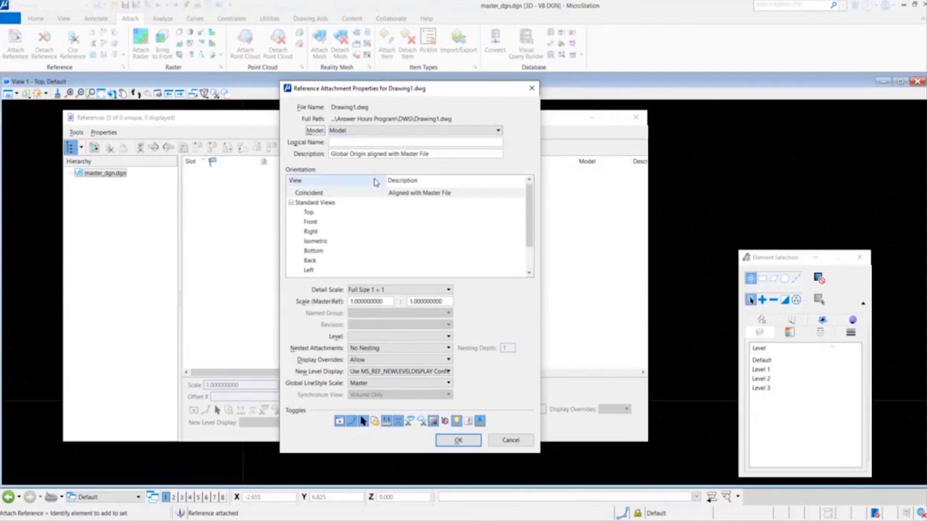
pyautogui.click(309, 192)
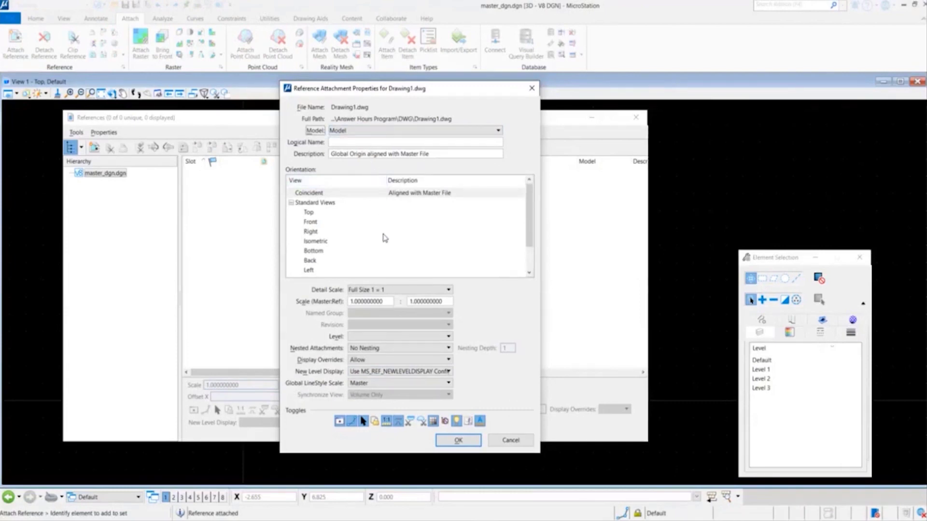
pyautogui.moveTo(501, 280)
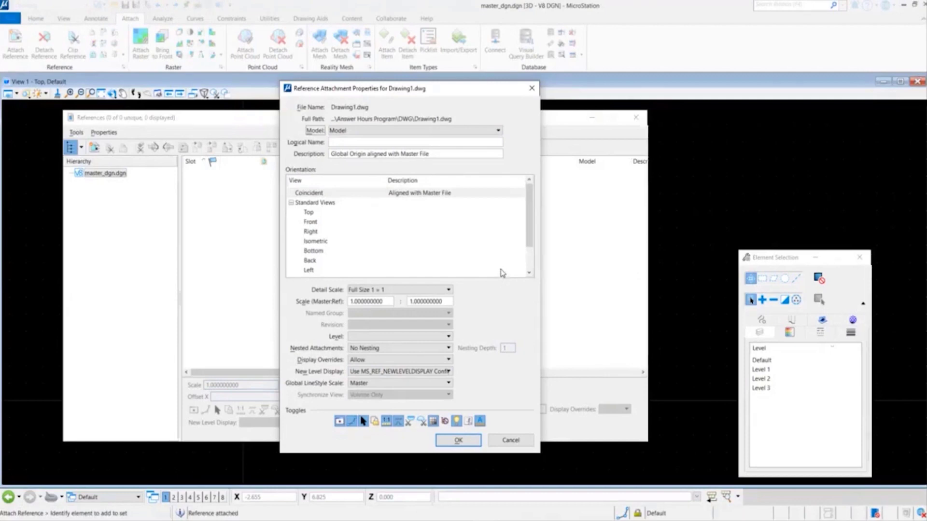
pyautogui.moveTo(499, 276)
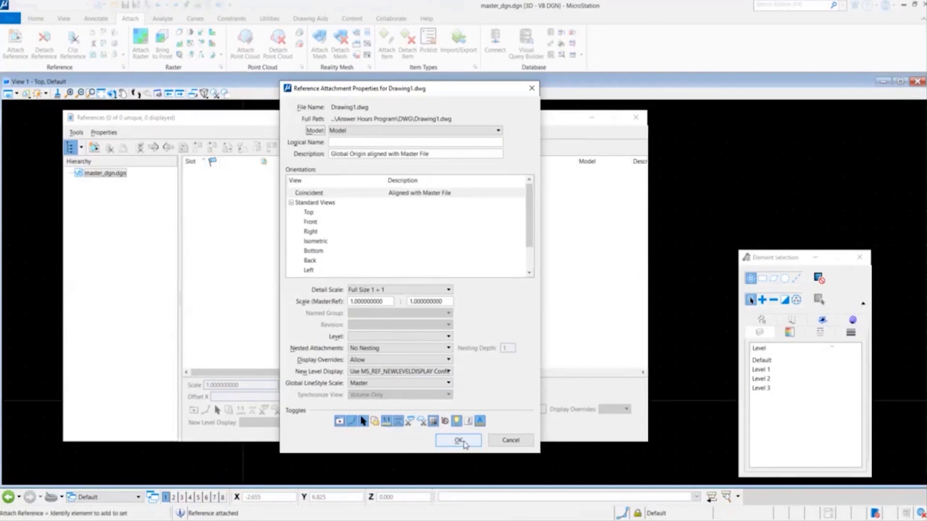
pyautogui.click(457, 440)
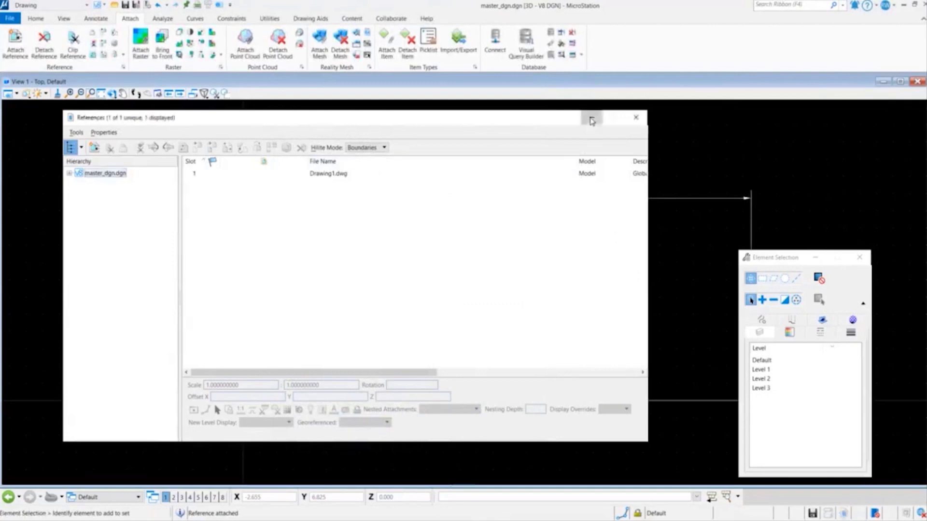
# Place a linear dimension reading 12 on the referenced horizontal line with Dimension Element
pyautogui.click(635, 117)
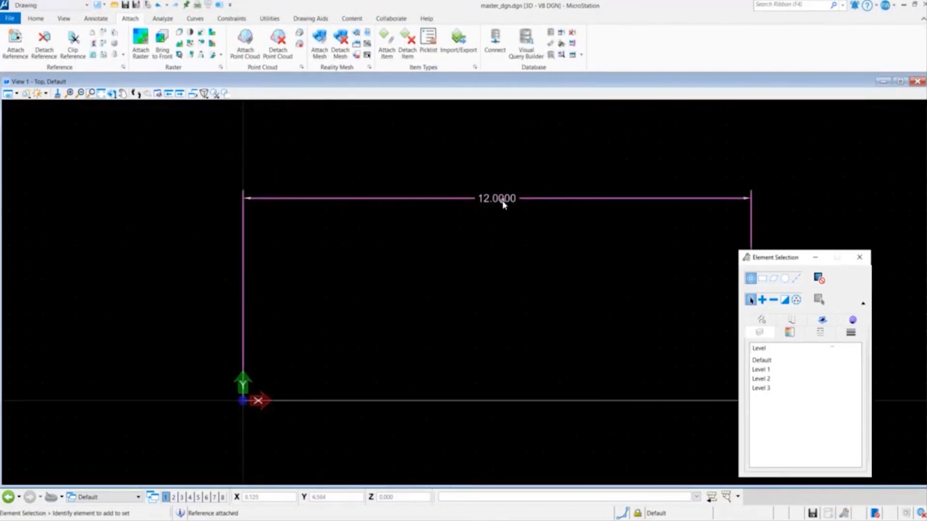
pyautogui.moveTo(504, 211)
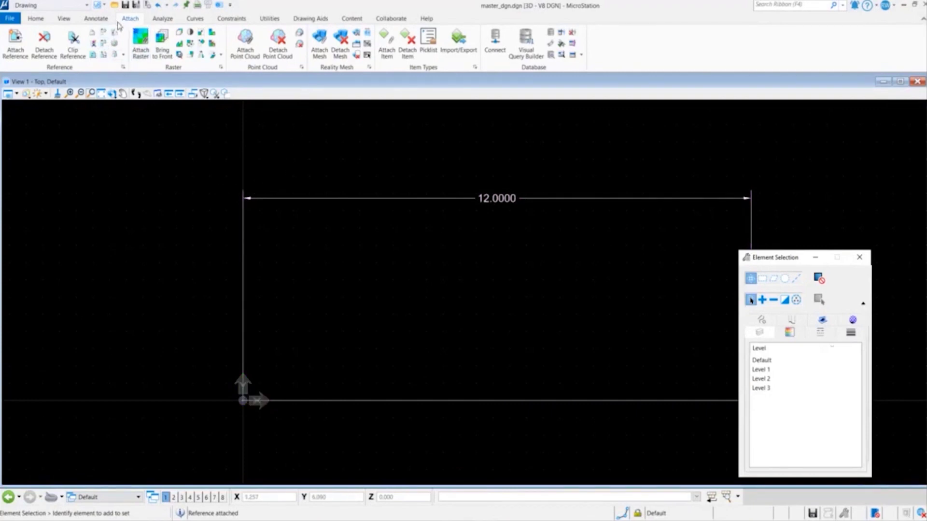
pyautogui.click(95, 18)
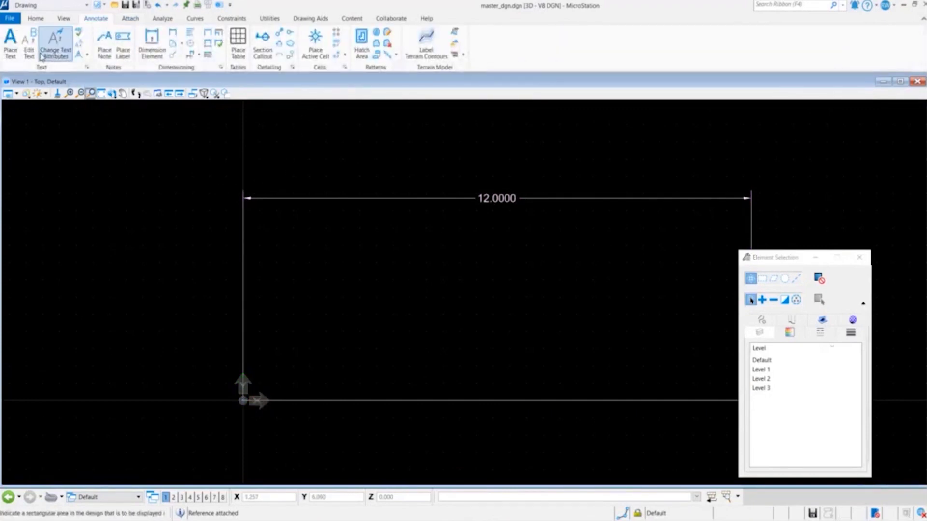
pyautogui.click(152, 43)
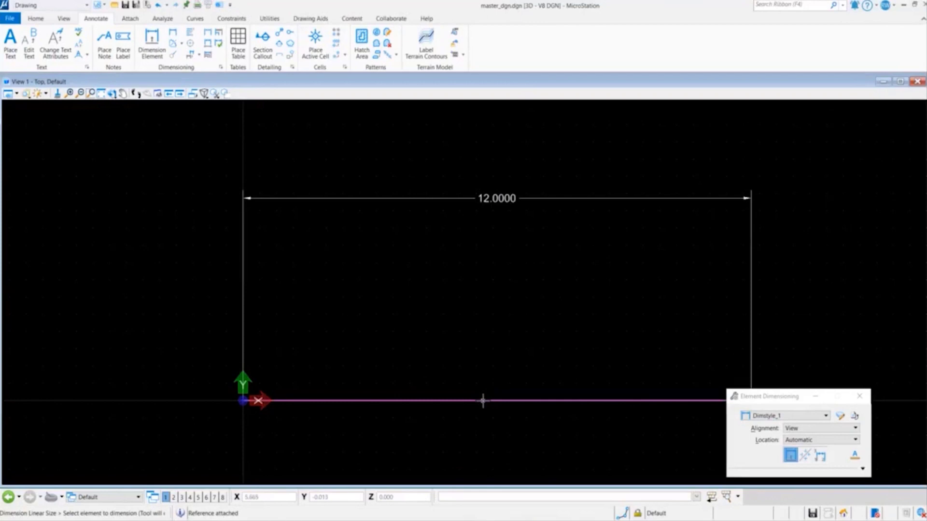
pyautogui.click(482, 401)
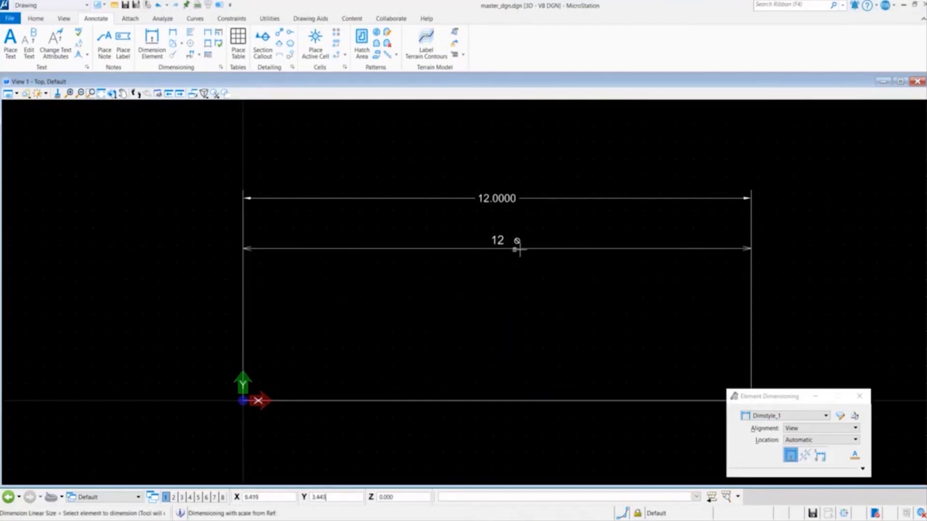
pyautogui.moveTo(504, 260)
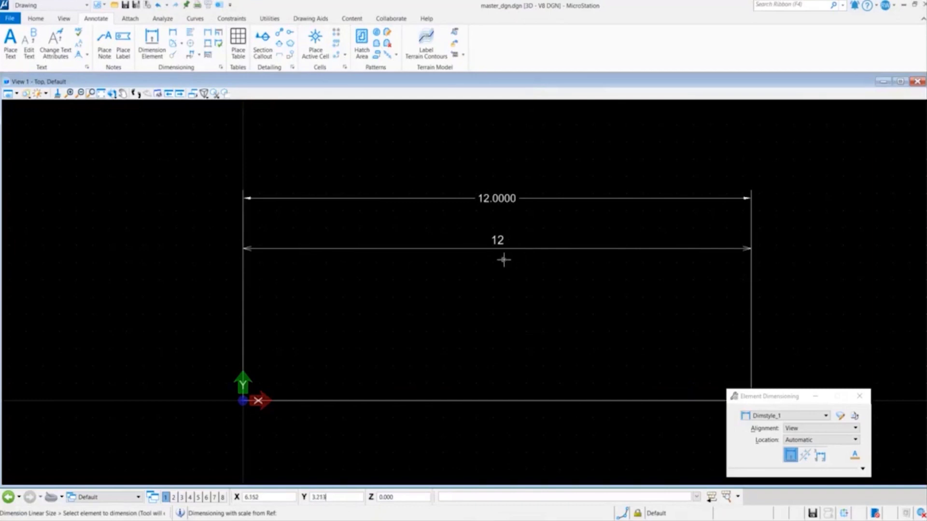
pyautogui.moveTo(317, 211)
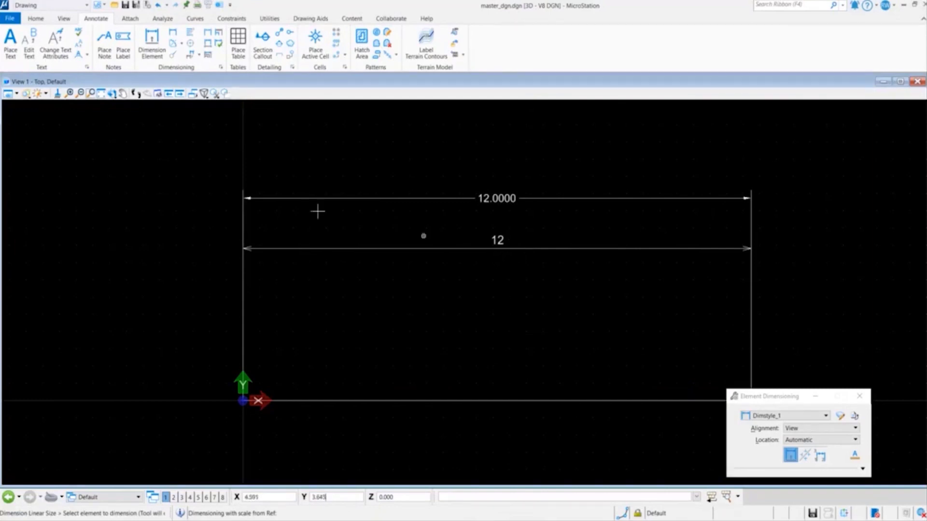
pyautogui.moveTo(10, 19)
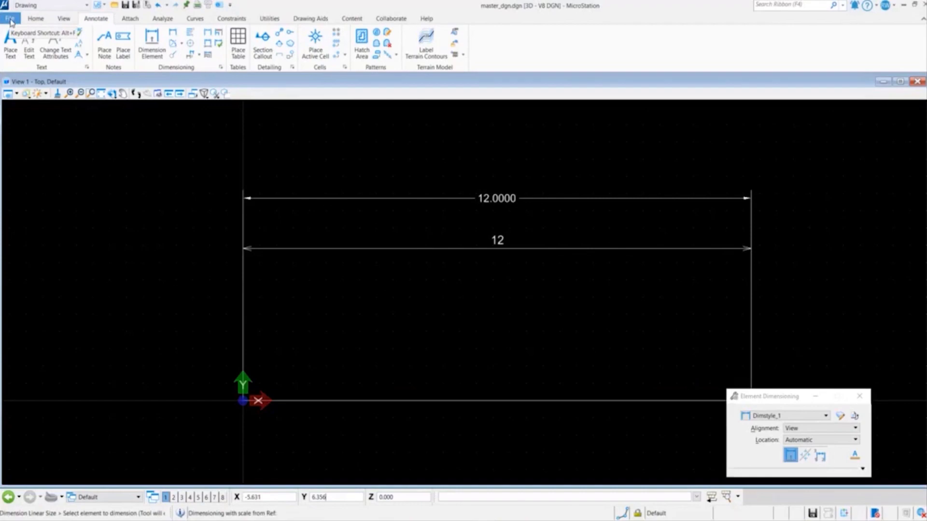
# Set working units to meters with millimeters as sub unit and confirm
pyautogui.click(9, 18)
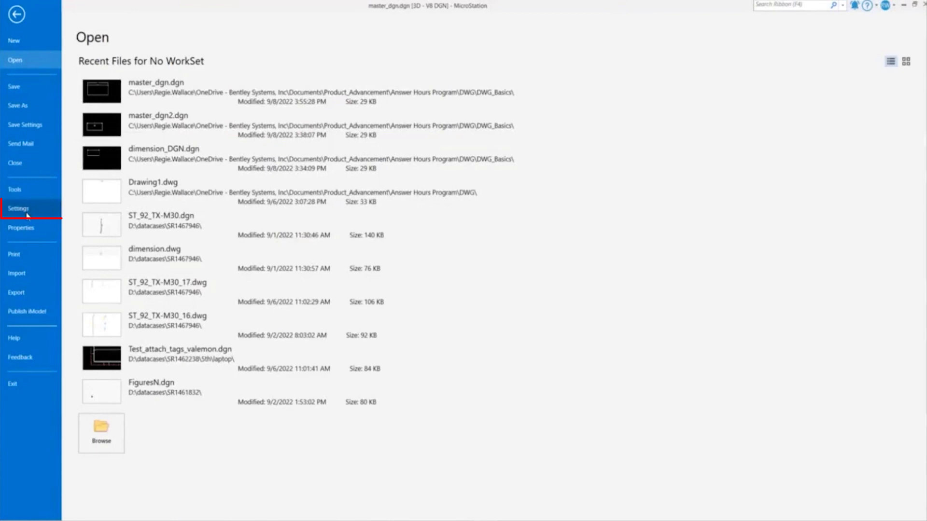
pyautogui.click(19, 209)
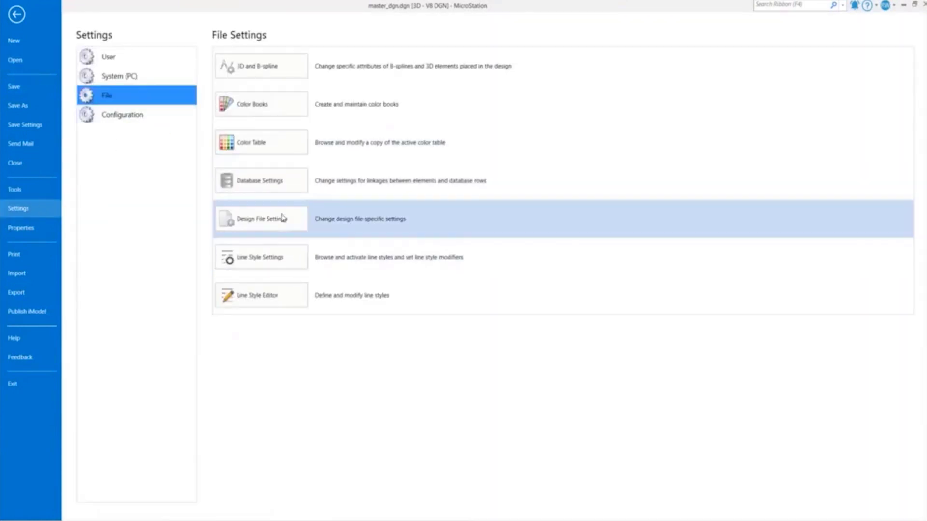
pyautogui.click(260, 218)
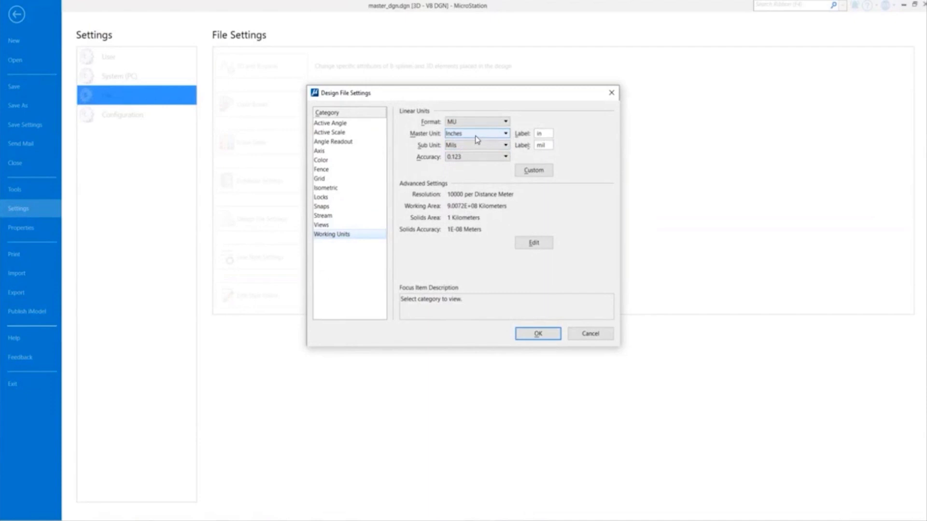
pyautogui.click(505, 133)
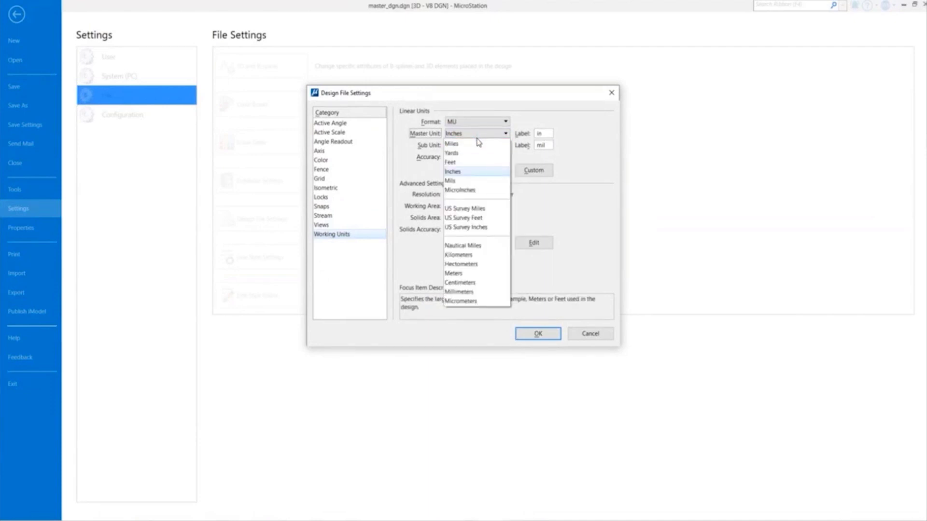
pyautogui.moveTo(477, 153)
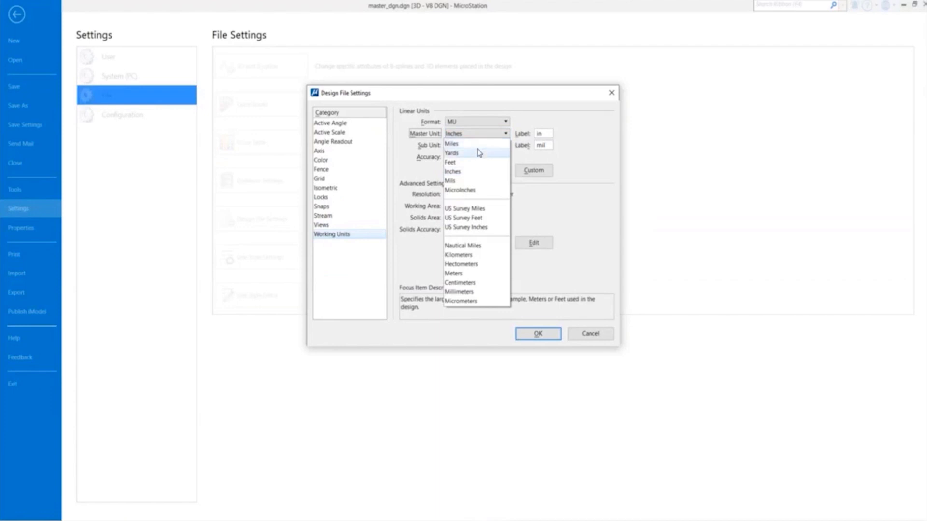
pyautogui.moveTo(464, 209)
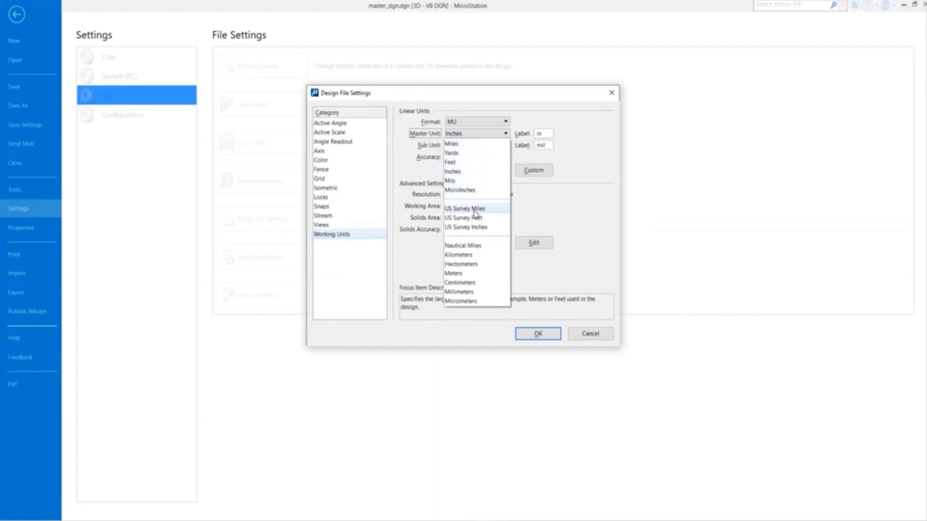
pyautogui.click(453, 273)
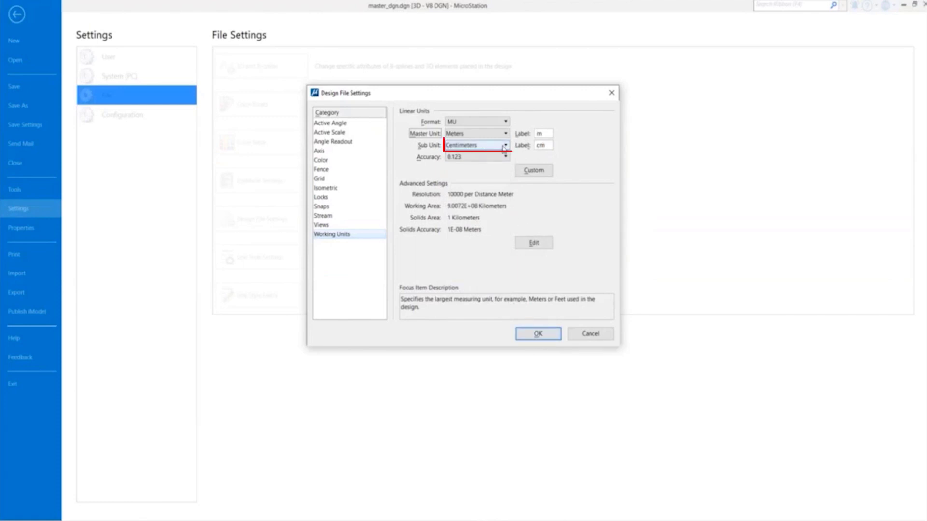
pyautogui.click(504, 145)
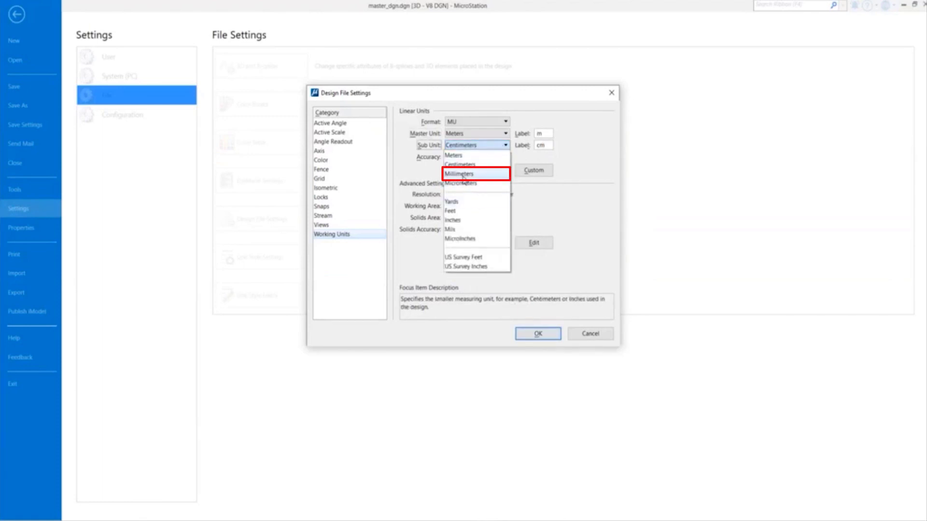
pyautogui.click(458, 174)
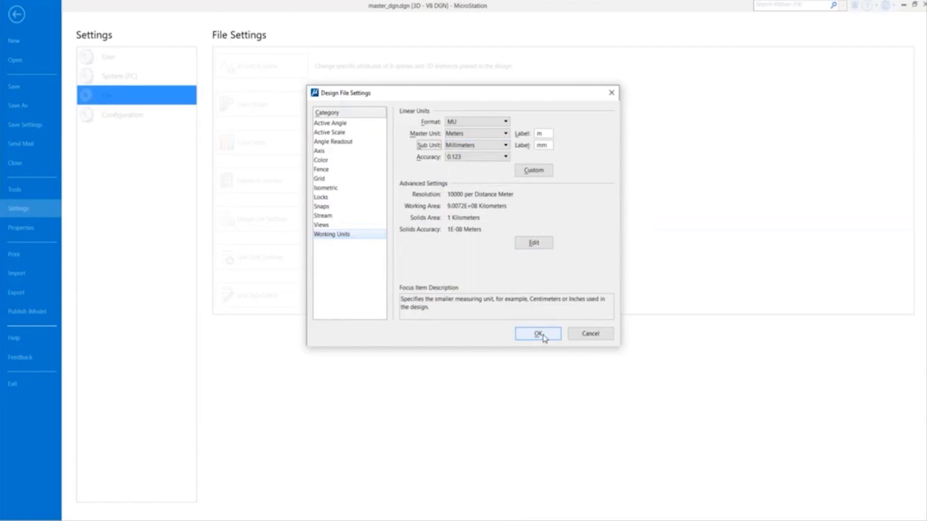
pyautogui.click(538, 333)
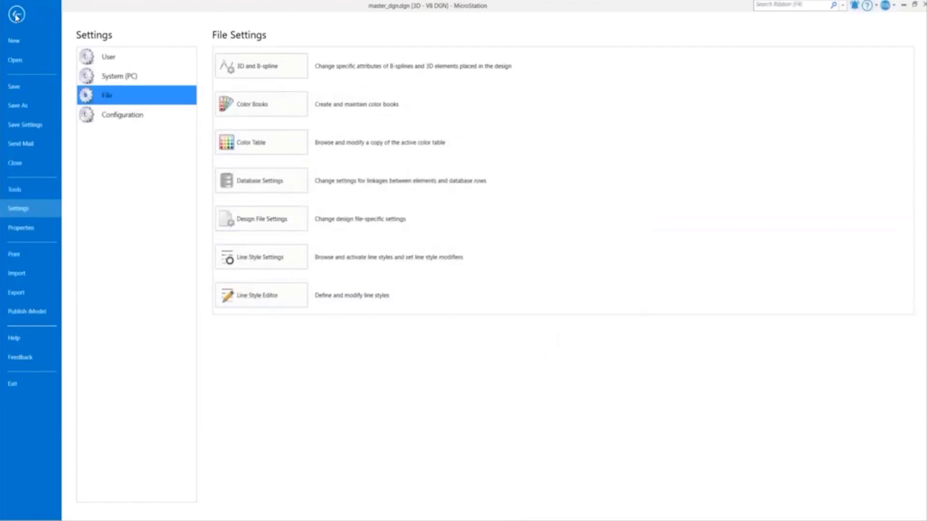
# Return to the view where the lower dimension reads 0.3048 and restart Dimension Element
pyautogui.click(16, 15)
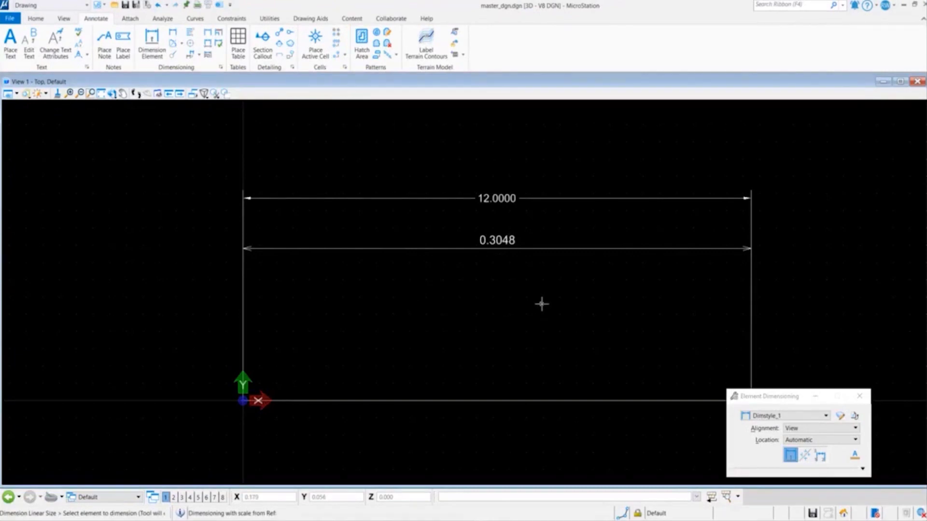
pyautogui.moveTo(526, 286)
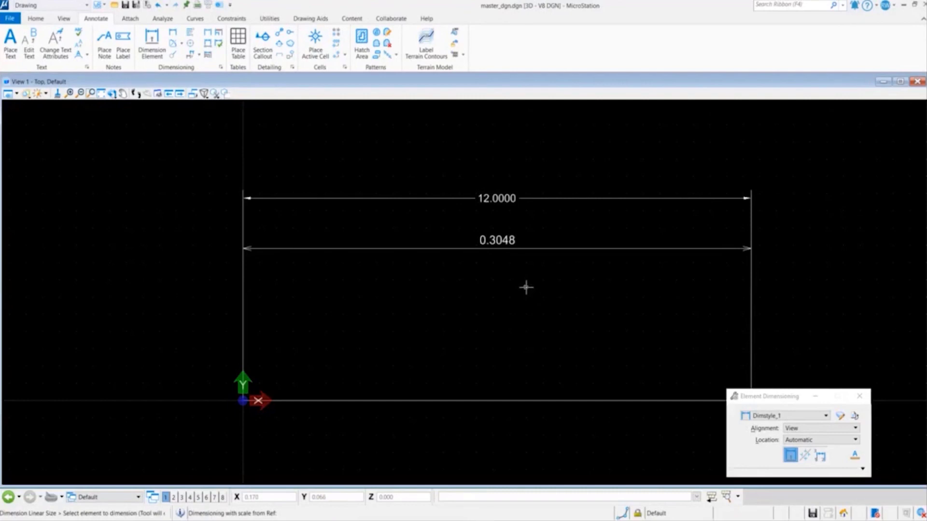
pyautogui.moveTo(524, 282)
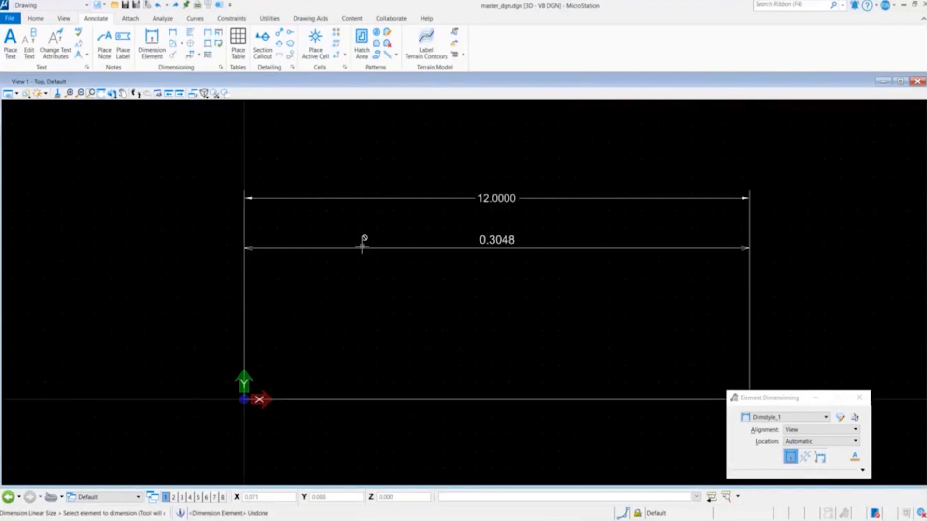
pyautogui.moveTo(363, 248)
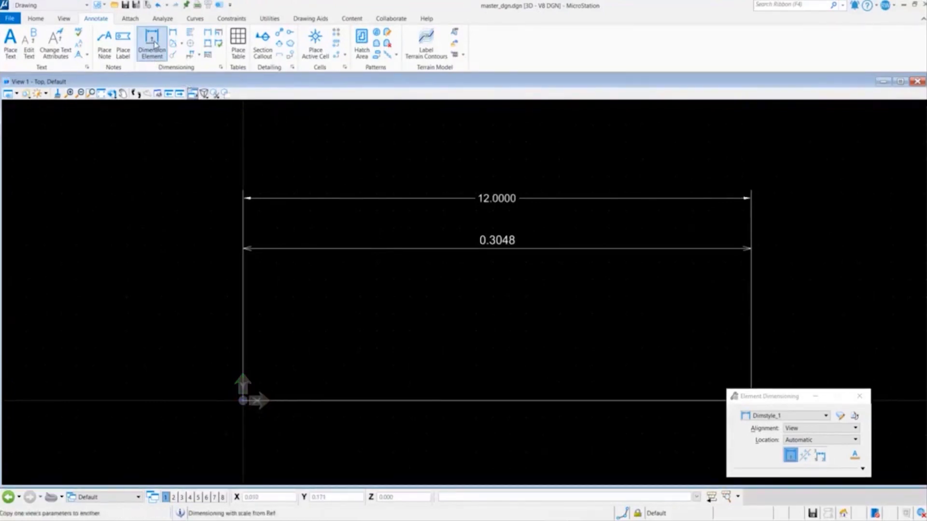
pyautogui.click(151, 45)
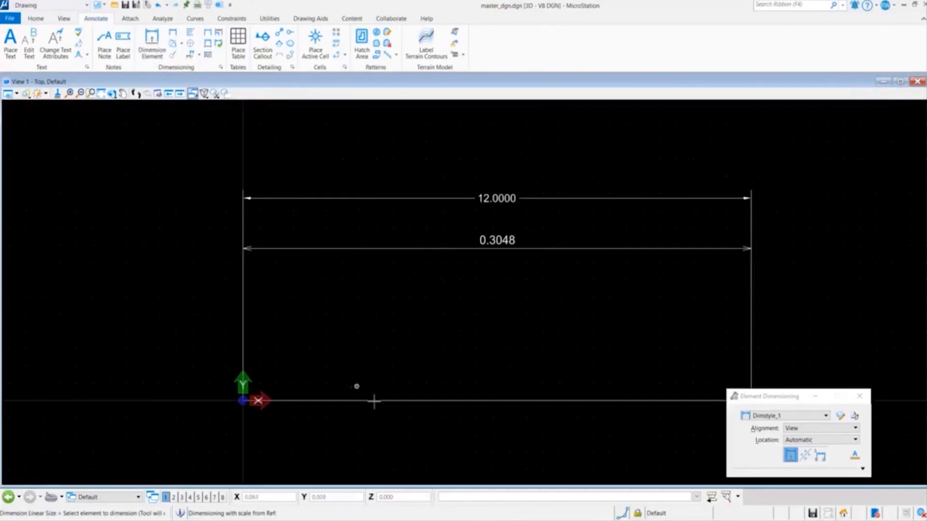
# Place dimensions reading 12 and 0.3048 on the line and show the dimension style's Units settings
pyautogui.click(839, 415)
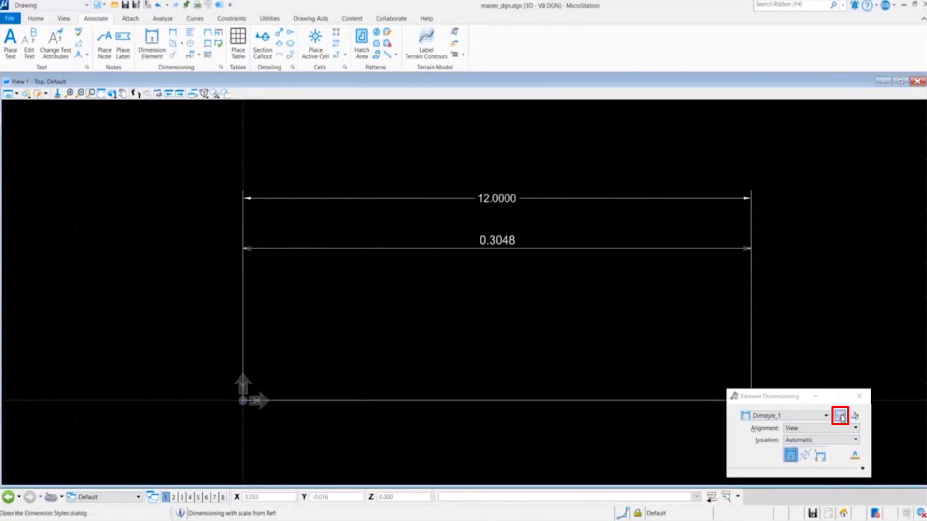
pyautogui.click(839, 415)
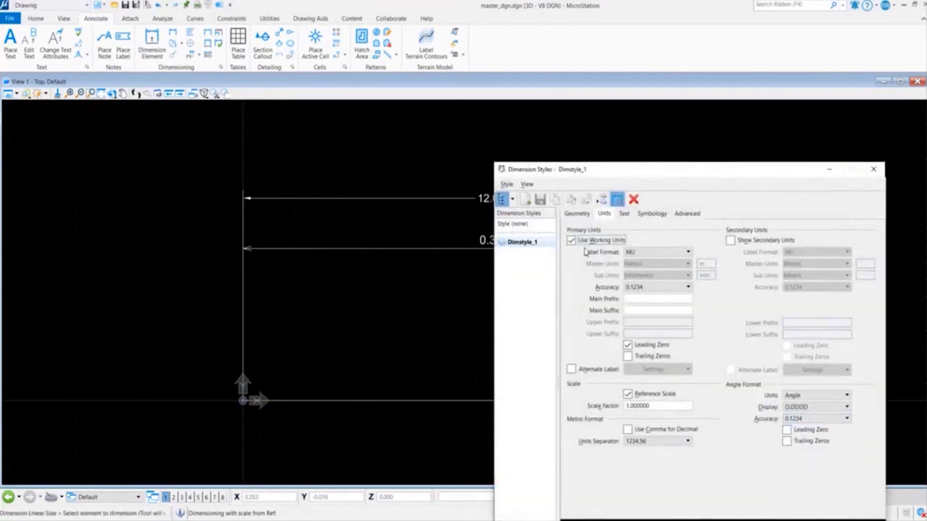
pyautogui.moveTo(597, 240)
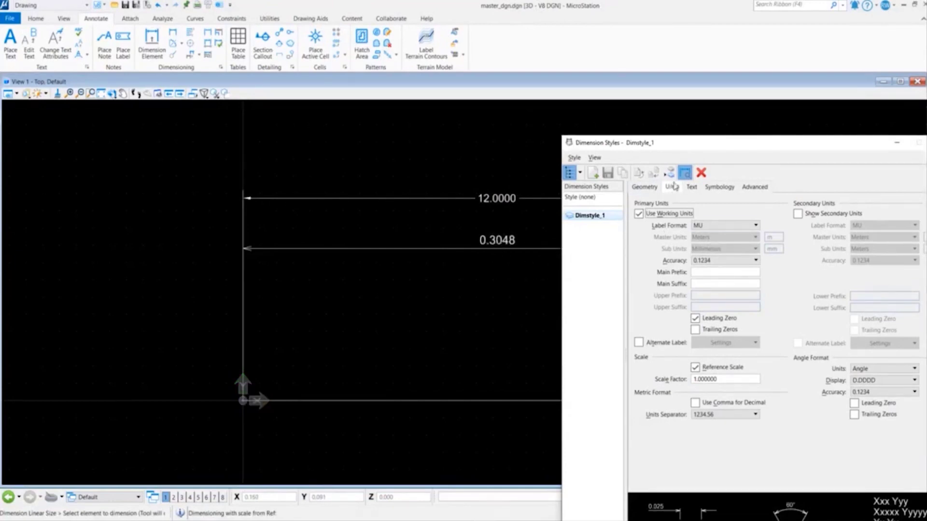
pyautogui.click(638, 212)
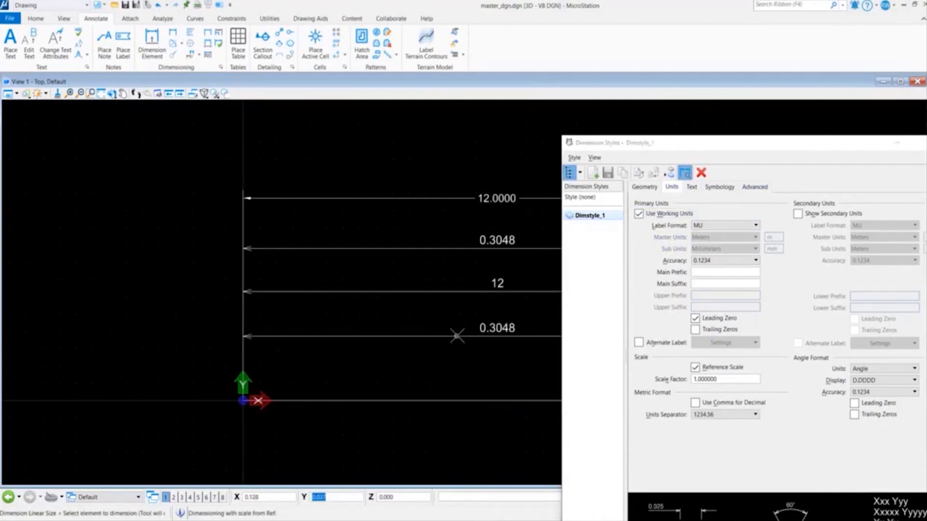
pyautogui.moveTo(454, 331)
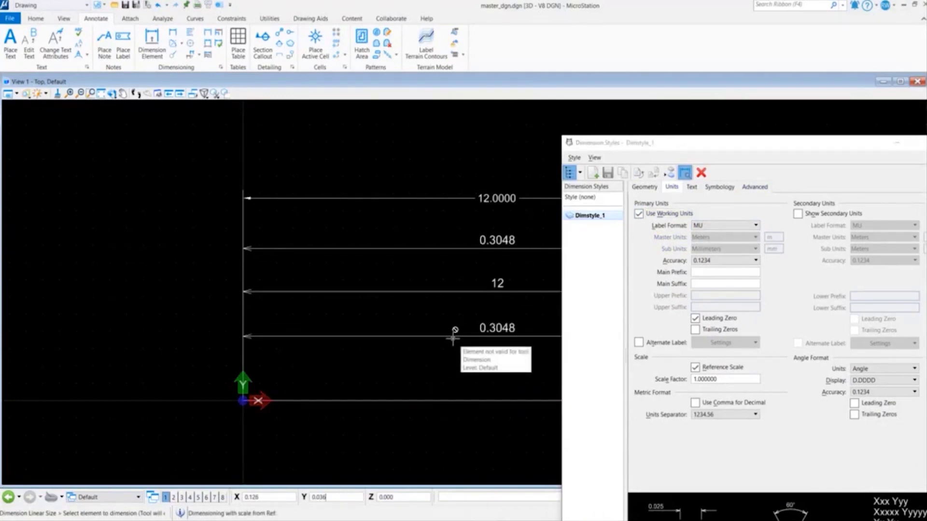